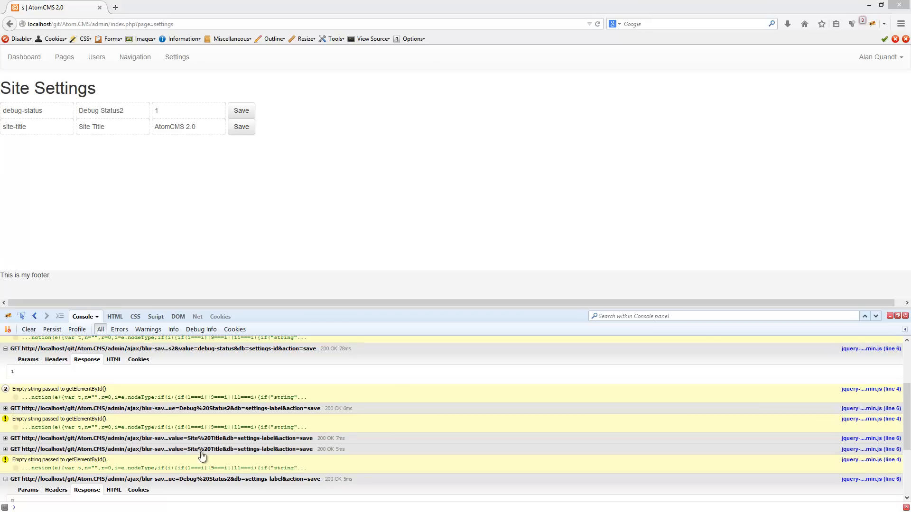
{"action": "mouse_move", "coordinate": [362, 254]}
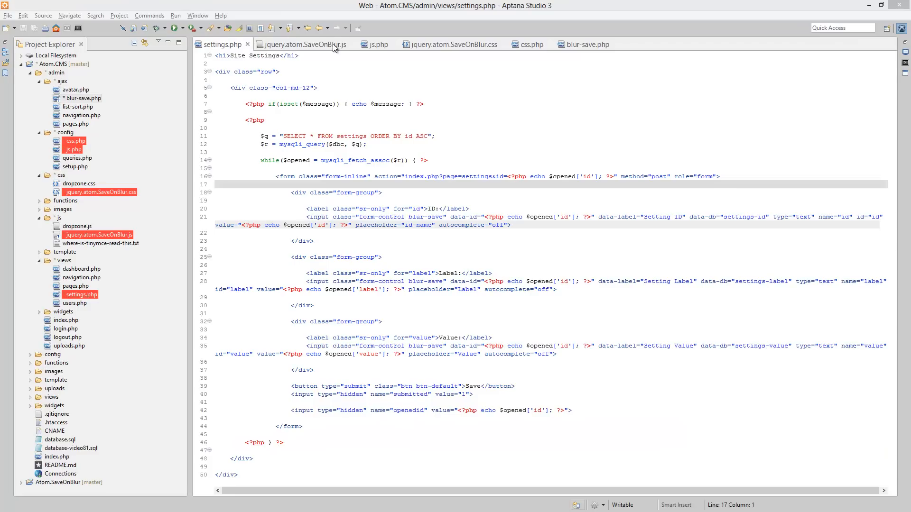
Add echo '<pre>'; print_r($_GET); echo '</pre>'; after the database variables in blur-save.php and save.
{"action": "left_click", "coordinate": [585, 45]}
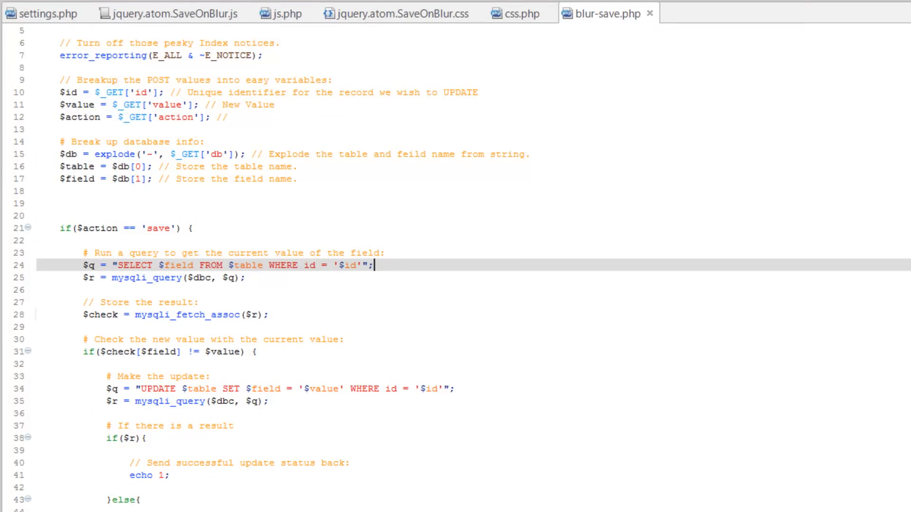
{"action": "mouse_move", "coordinate": [567, 408]}
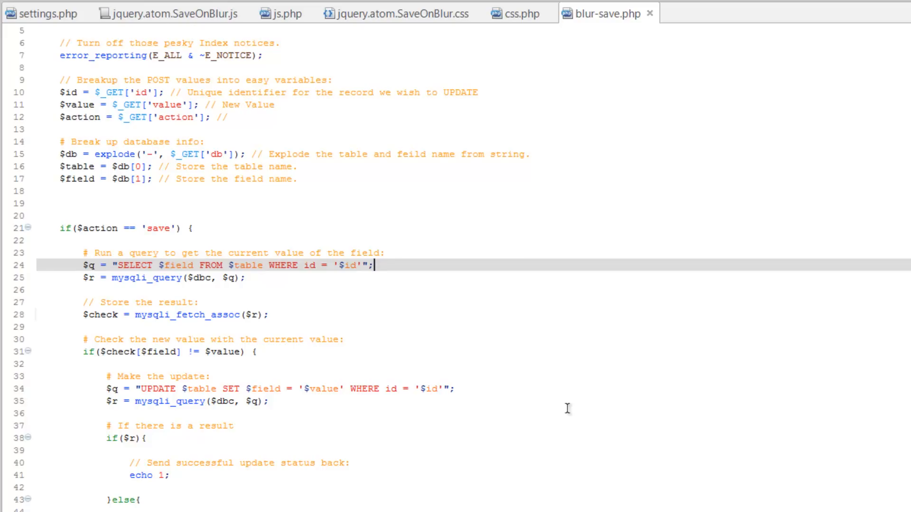
{"action": "mouse_move", "coordinate": [181, 198]}
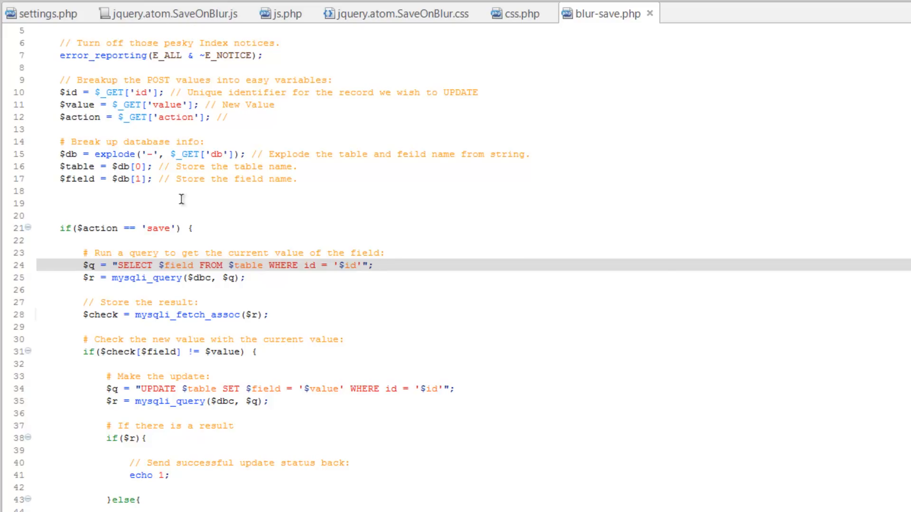
{"action": "mouse_move", "coordinate": [85, 117]}
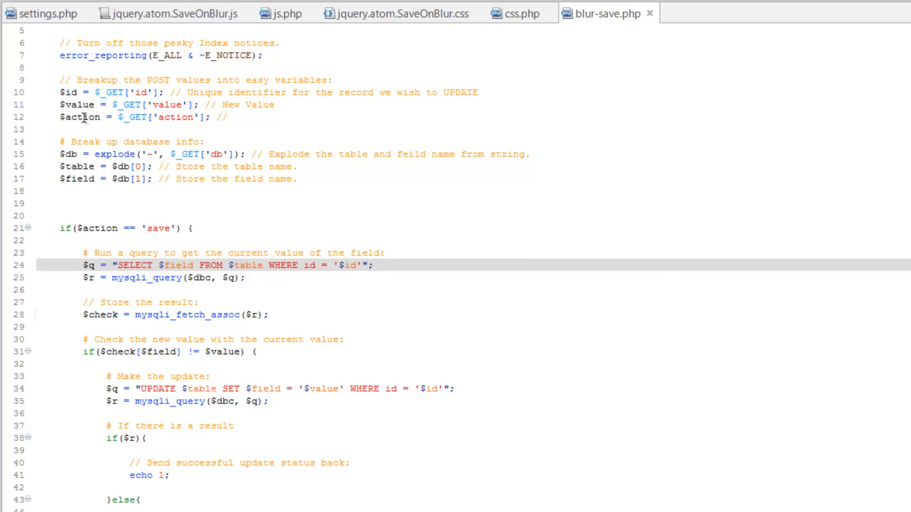
{"action": "left_click", "coordinate": [296, 203]}
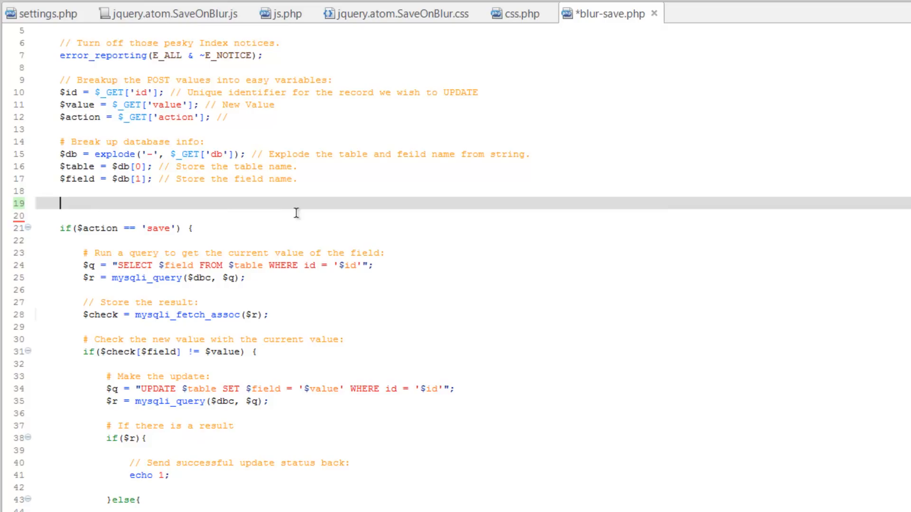
{"action": "scroll", "scroll_direction": "up", "scroll_amount": 3}
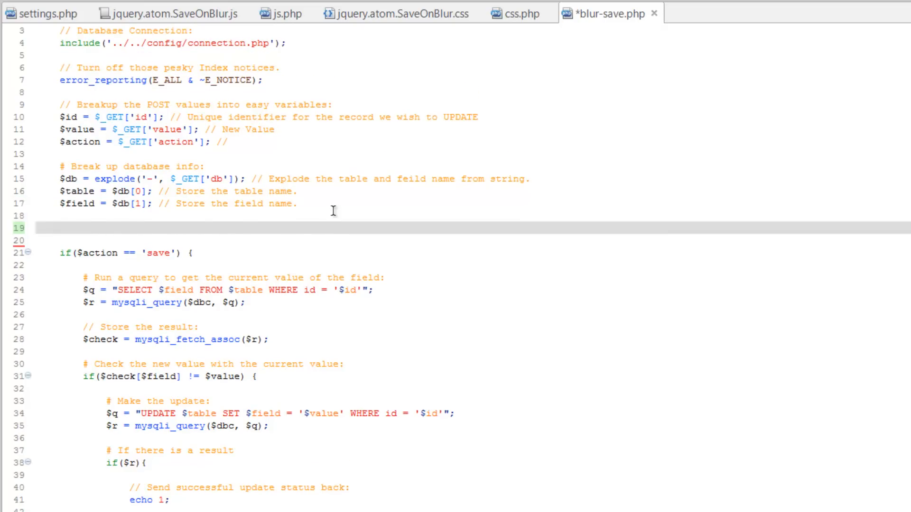
{"action": "left_click", "coordinate": [59, 227]}
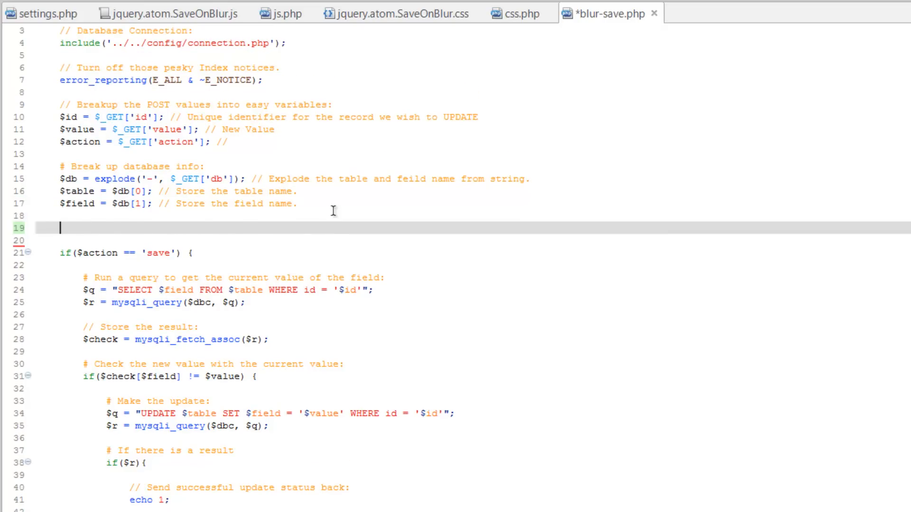
{"action": "type", "text": "echo '<"}
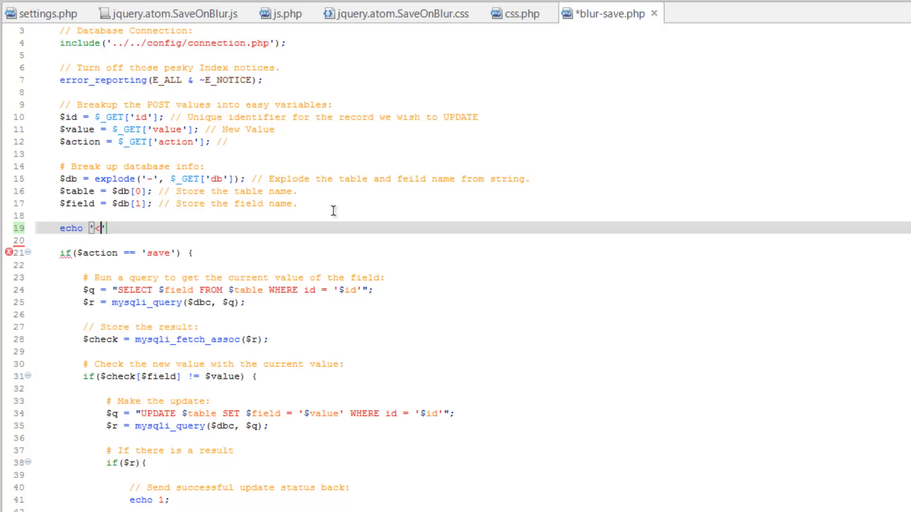
{"action": "type", "text": "pre>"}
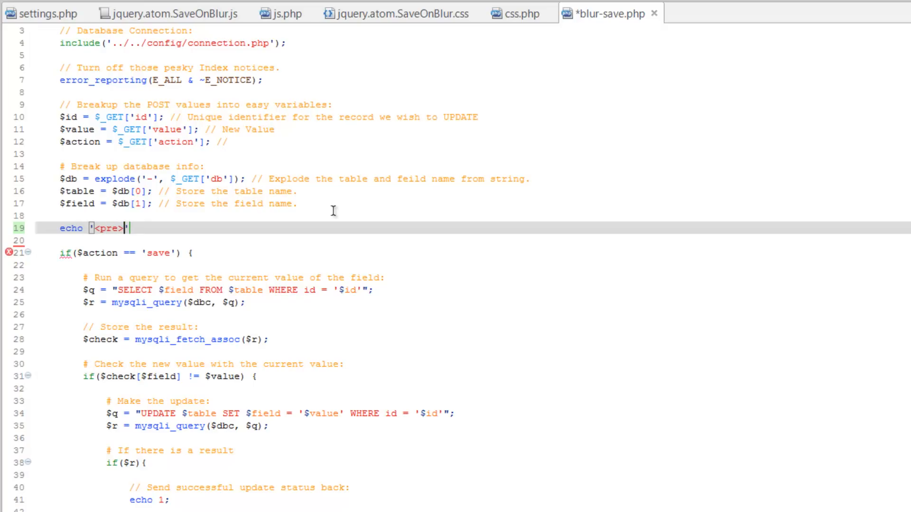
{"action": "key", "text": "Enter"}
{"action": "type", "text": "echo '"}
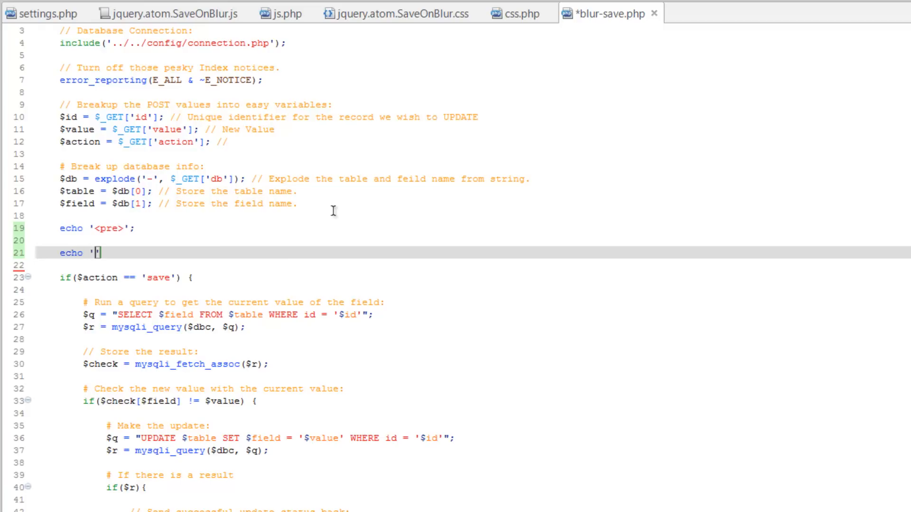
{"action": "type", "text": "</pre>"}
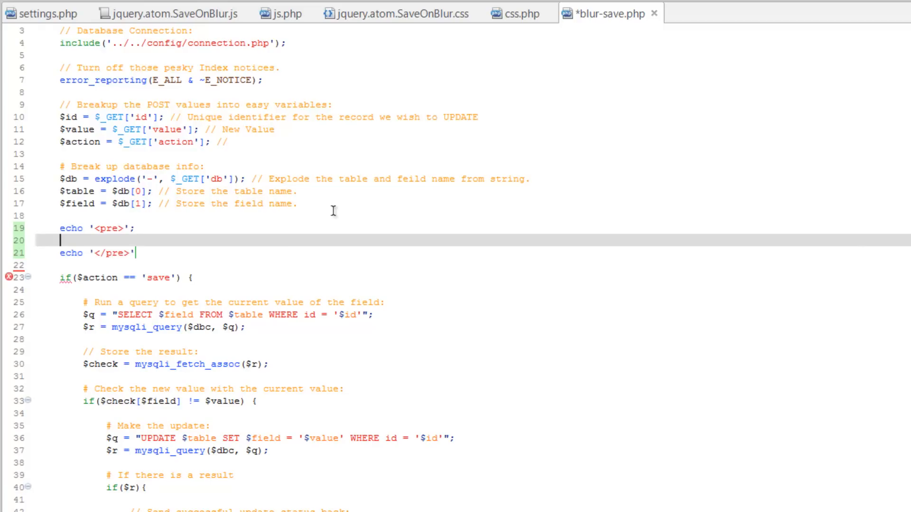
{"action": "type", "text": "p"}
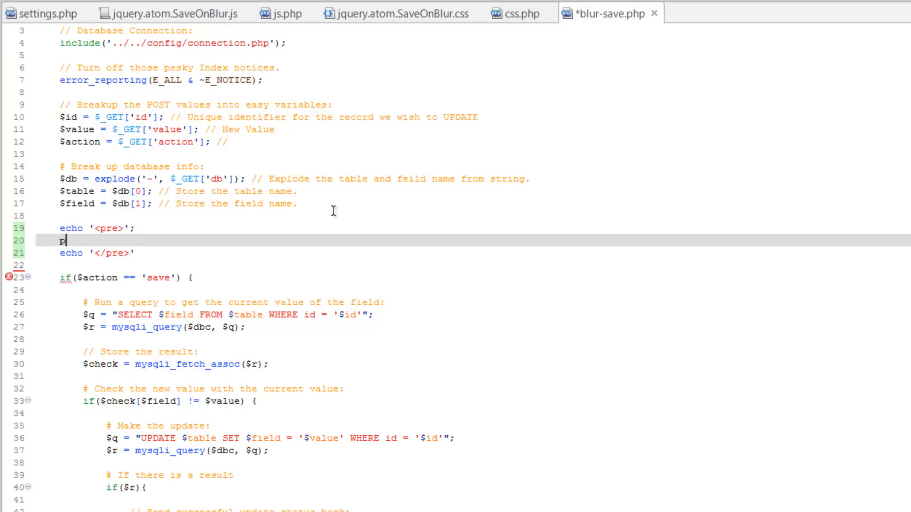
{"action": "type", "text": "rint_r("}
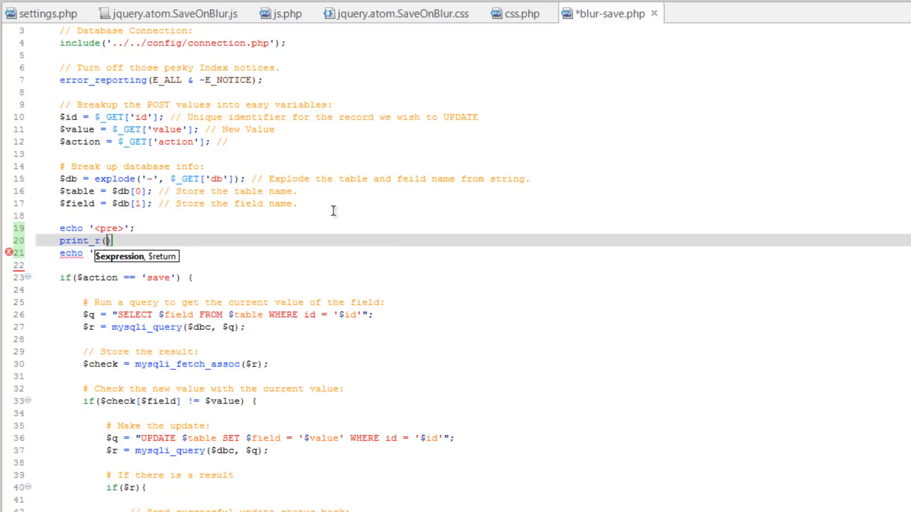
{"action": "type", "text": "$_GET"}
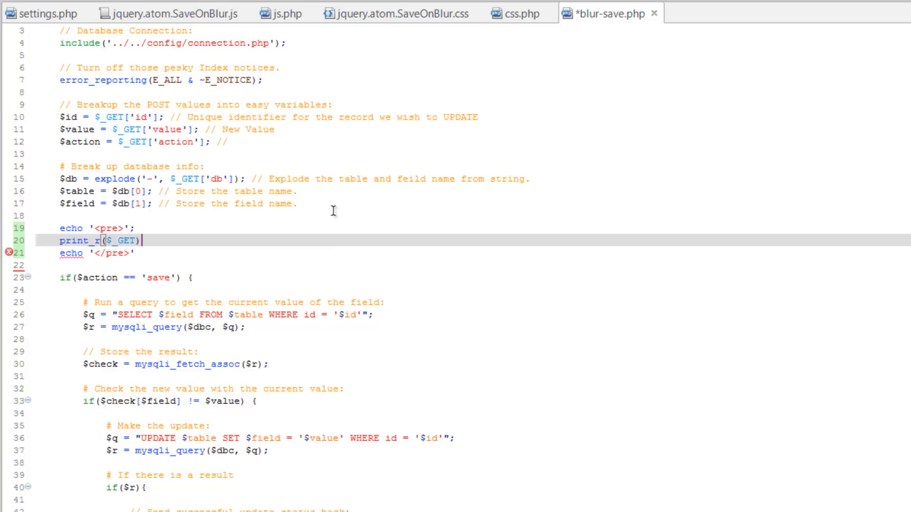
{"action": "key", "text": "ctrl+s"}
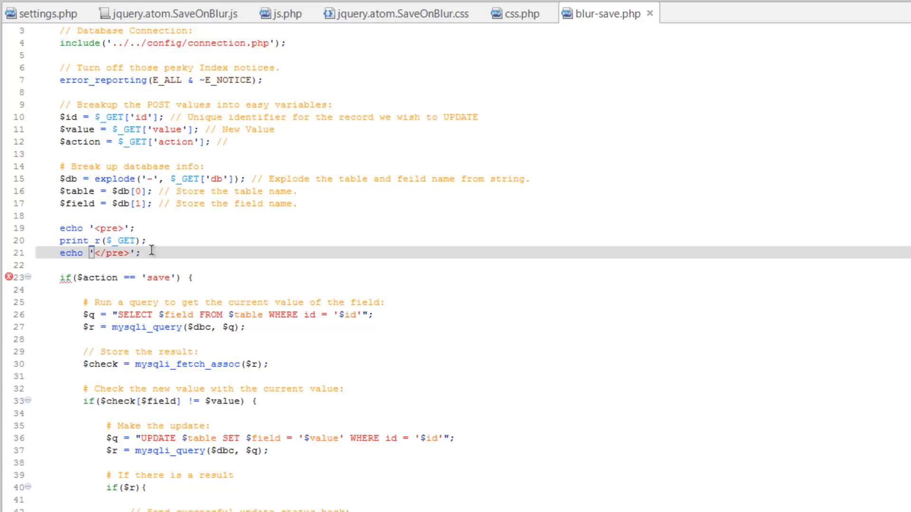
Switch back to the Firefox Site Settings page.
{"action": "key", "text": "alt+tab"}
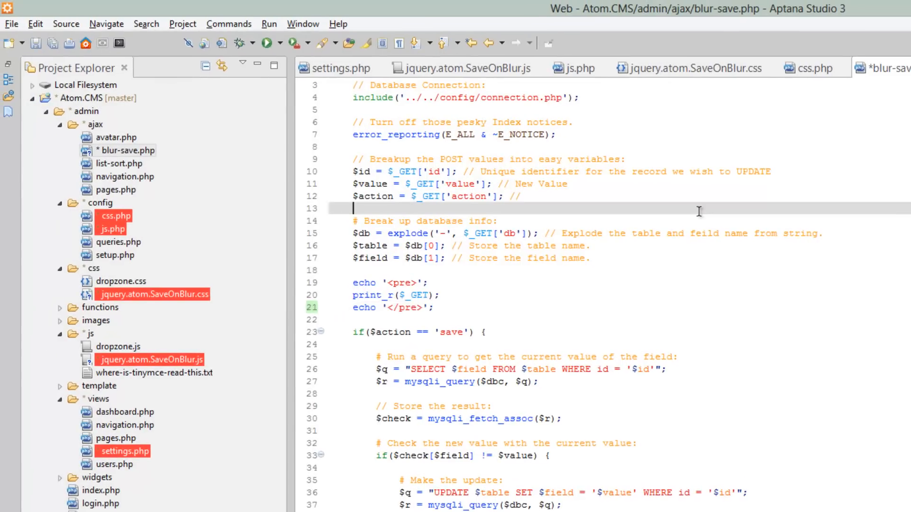
{"action": "key", "text": "alt+tab"}
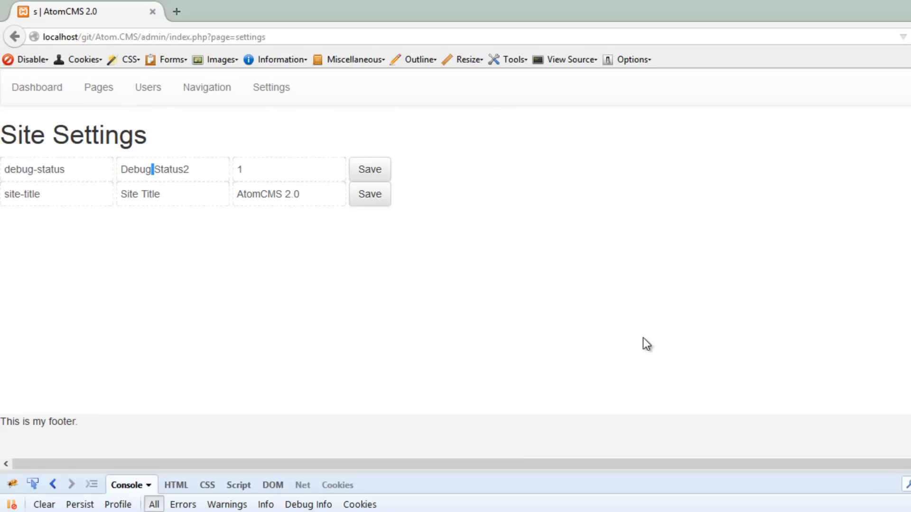
Edit the debug-status label field back from Debug Status2 to Debug Status.
{"action": "left_click", "coordinate": [369, 168]}
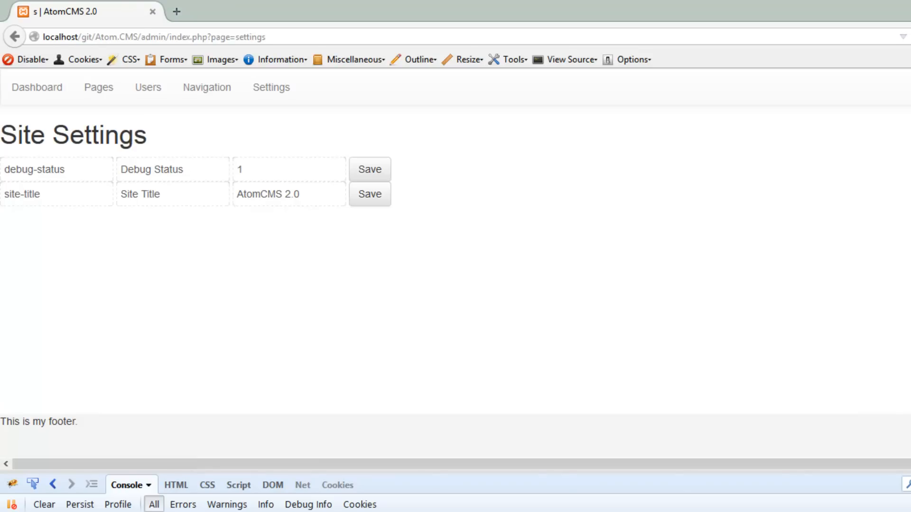
{"action": "mouse_move", "coordinate": [196, 176]}
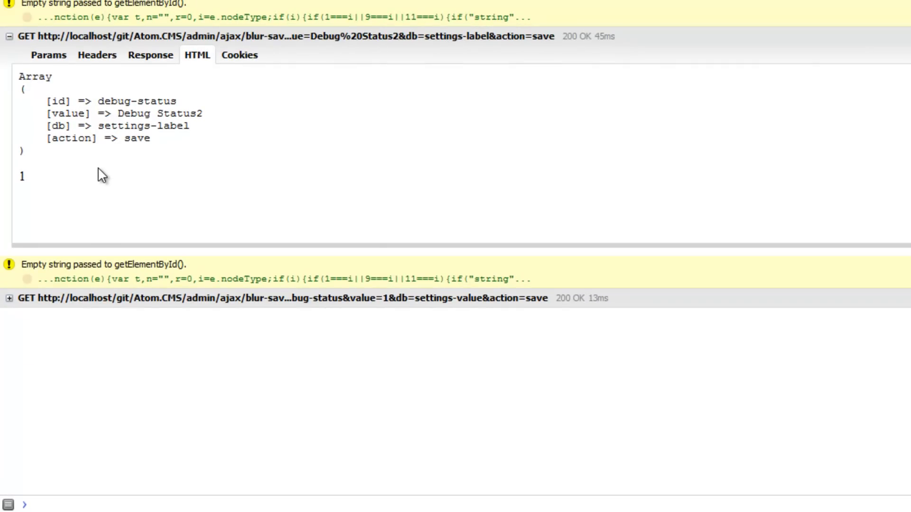
{"action": "mouse_move", "coordinate": [169, 131]}
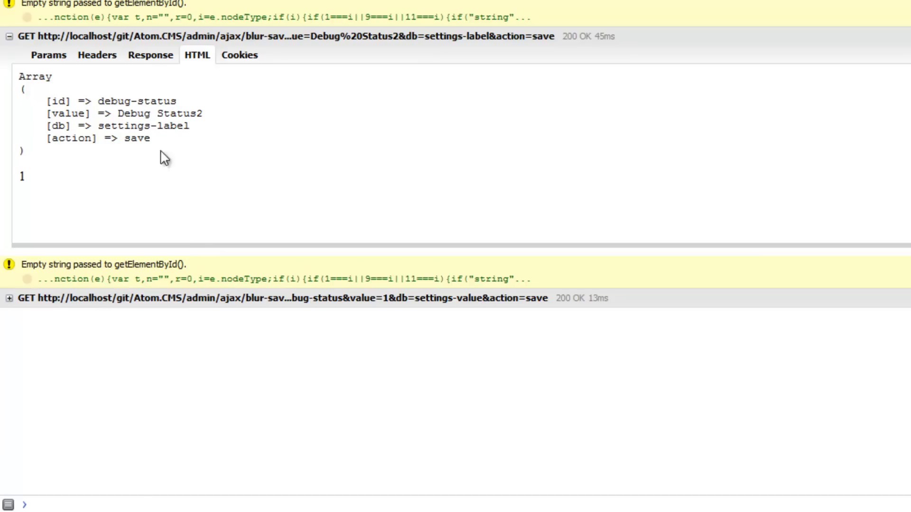
{"action": "mouse_move", "coordinate": [185, 243]}
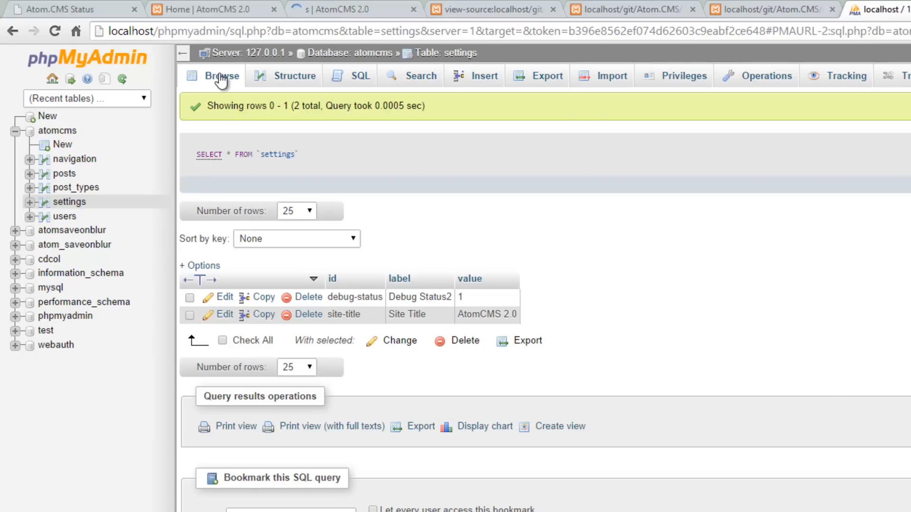
Browse the rows of the atomcms settings table, then return to the Site Settings page.
{"action": "left_click", "coordinate": [345, 9]}
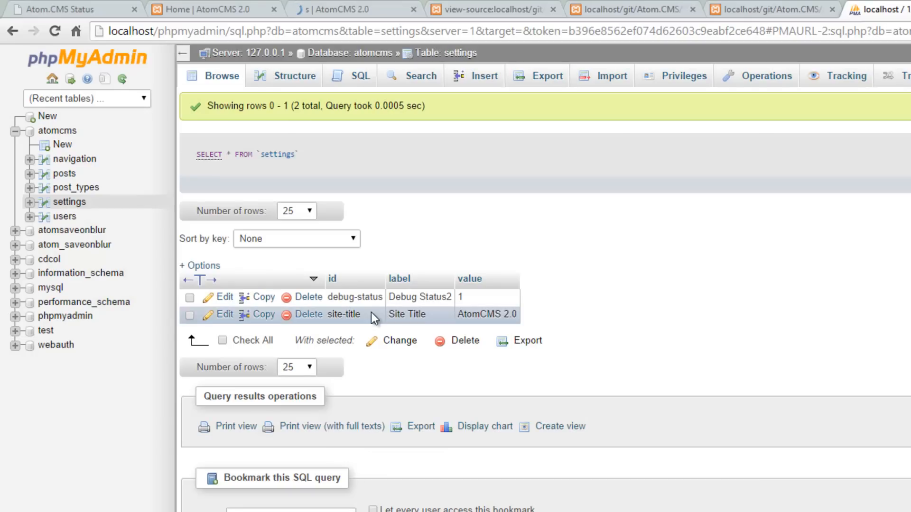
{"action": "left_click", "coordinate": [354, 9]}
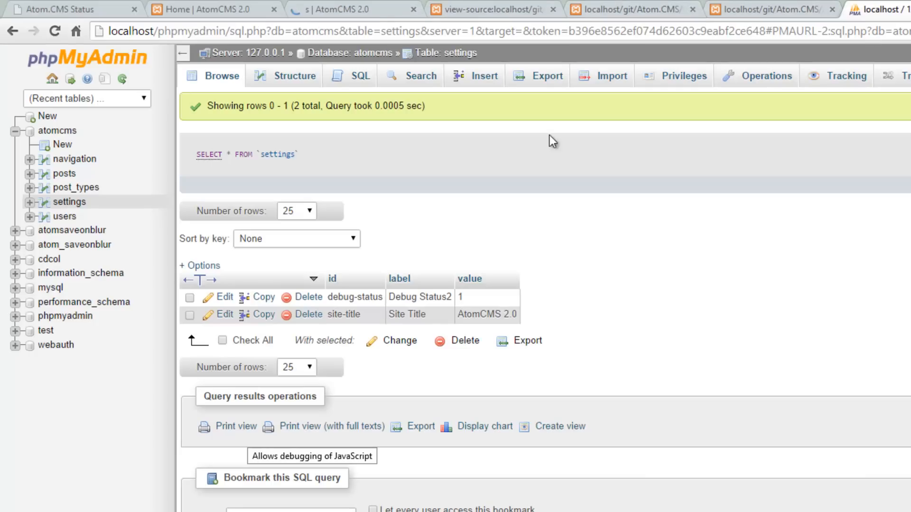
{"action": "left_click", "coordinate": [222, 76]}
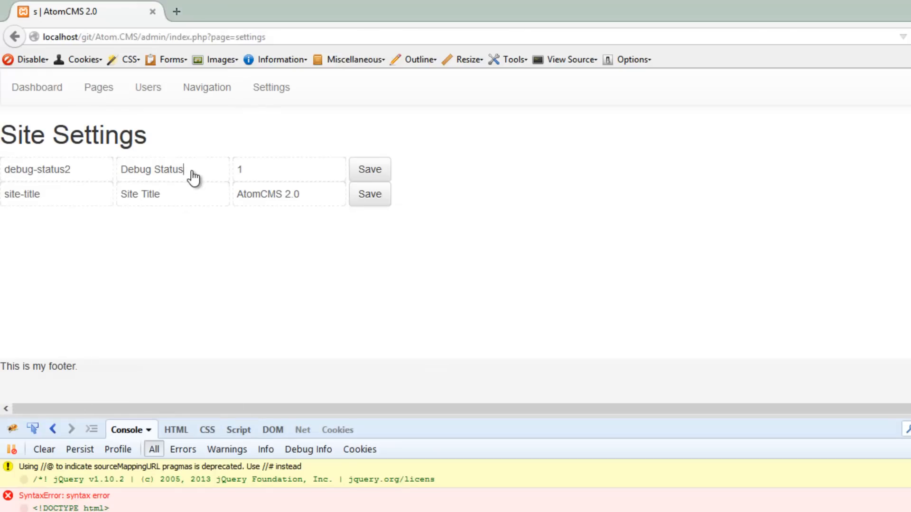
{"action": "type", "text": "2"}
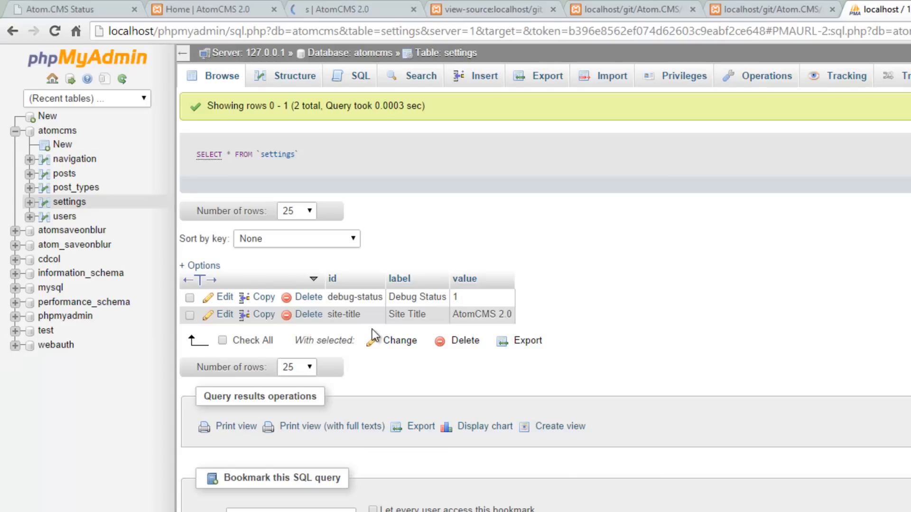
{"action": "mouse_move", "coordinate": [224, 102]}
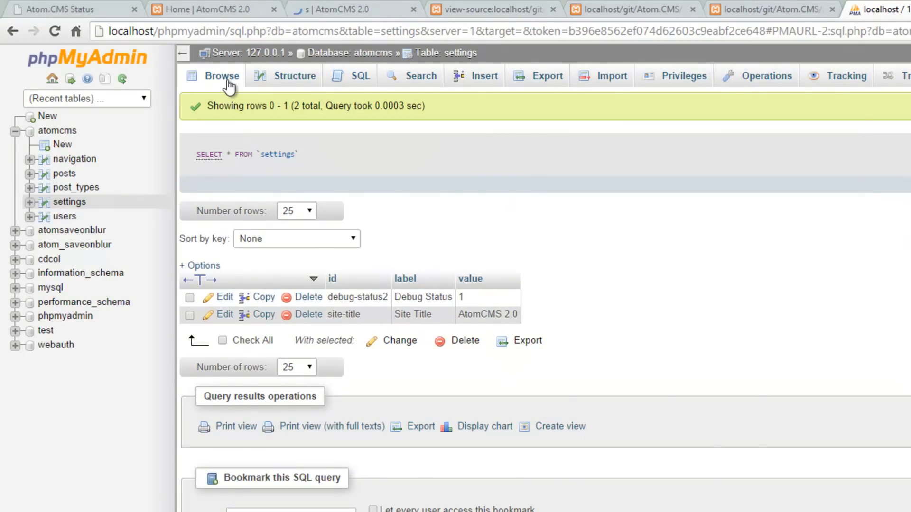
{"action": "mouse_move", "coordinate": [423, 297]}
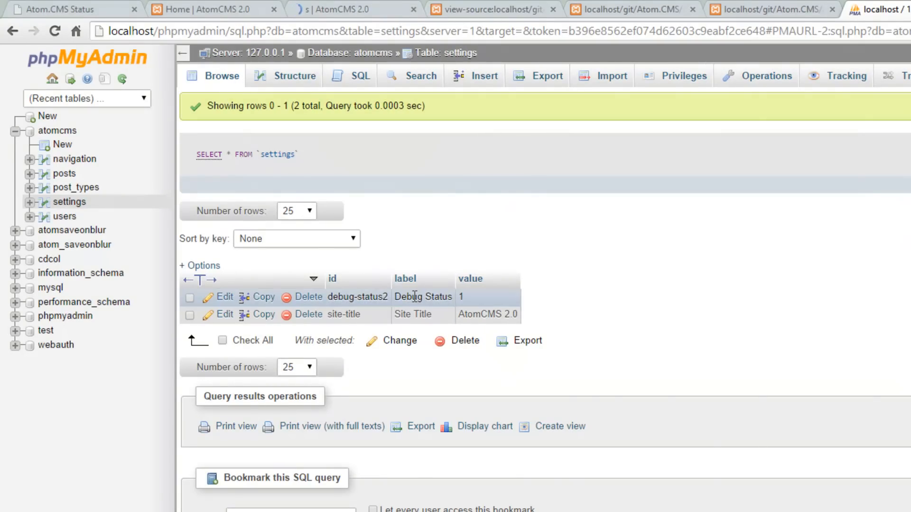
{"action": "left_click", "coordinate": [337, 9]}
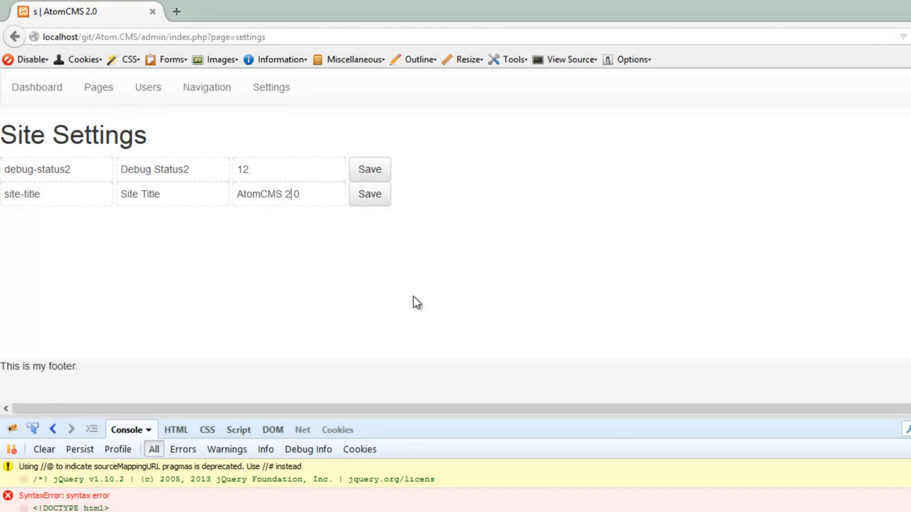
{"action": "mouse_move", "coordinate": [110, 260]}
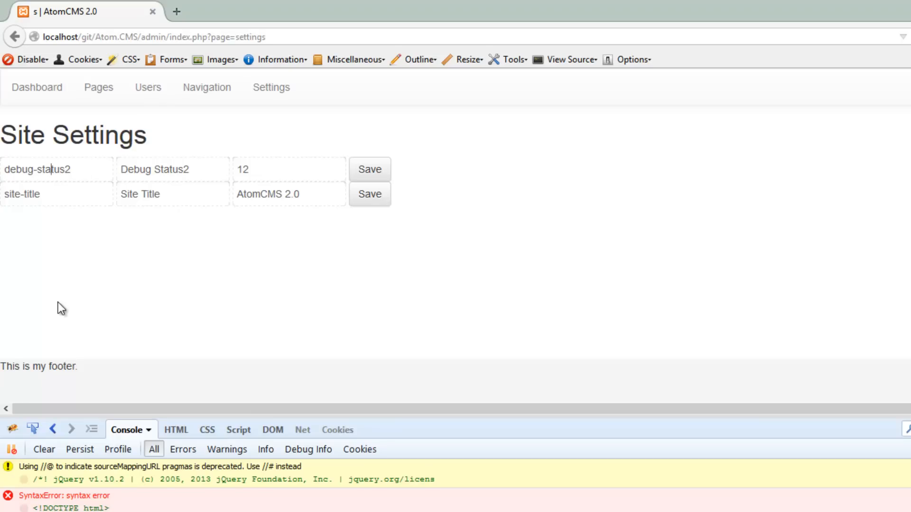
{"action": "mouse_move", "coordinate": [69, 175]}
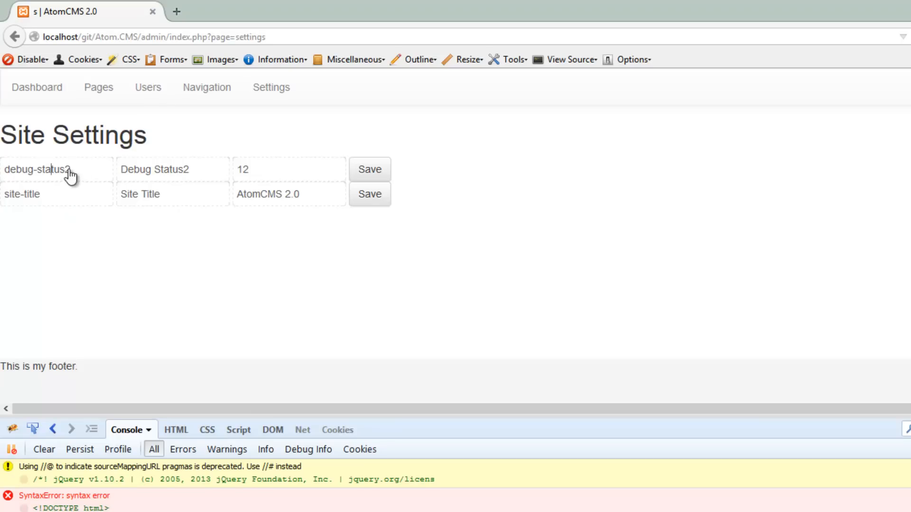
{"action": "mouse_move", "coordinate": [74, 299]}
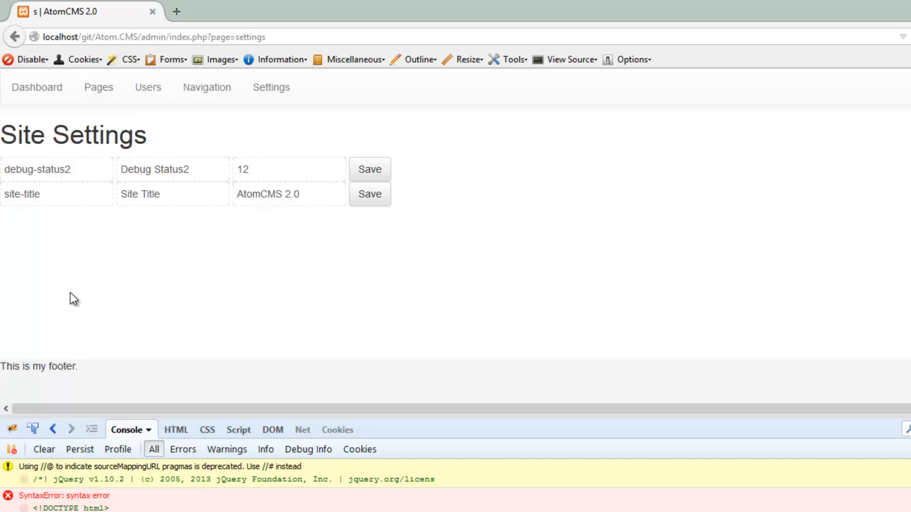
{"action": "left_click", "coordinate": [58, 169]}
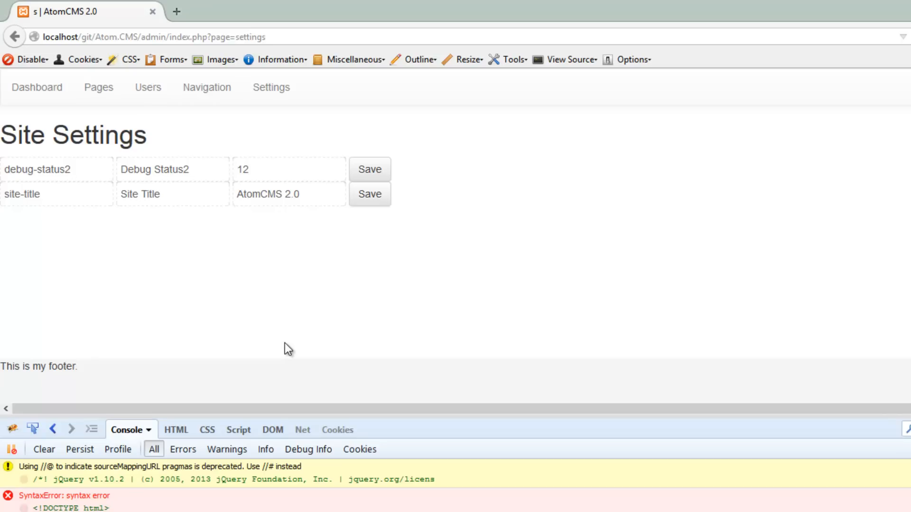
{"action": "left_click", "coordinate": [53, 168]}
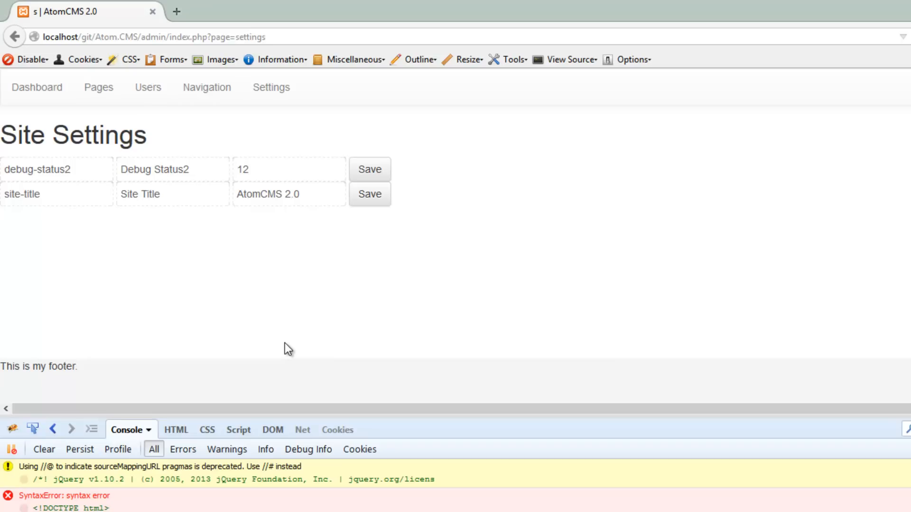
{"action": "left_click", "coordinate": [56, 169]}
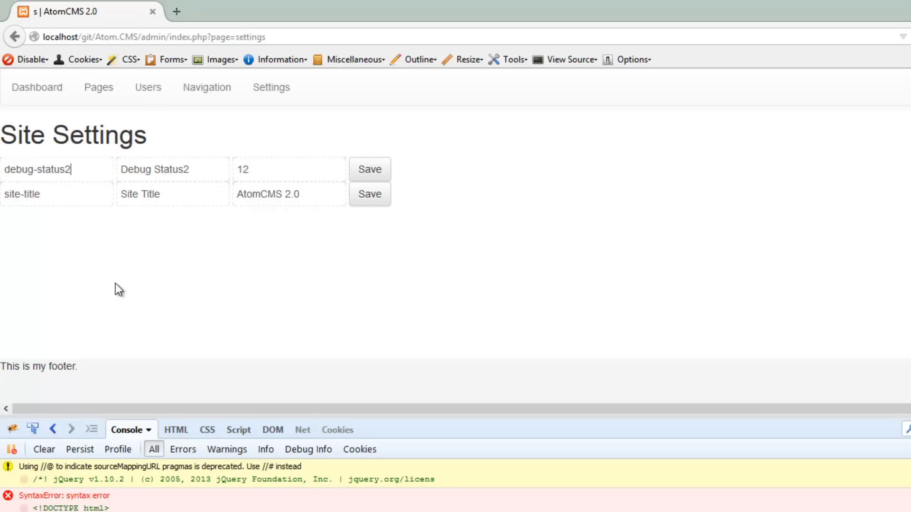
{"action": "mouse_move", "coordinate": [100, 177]}
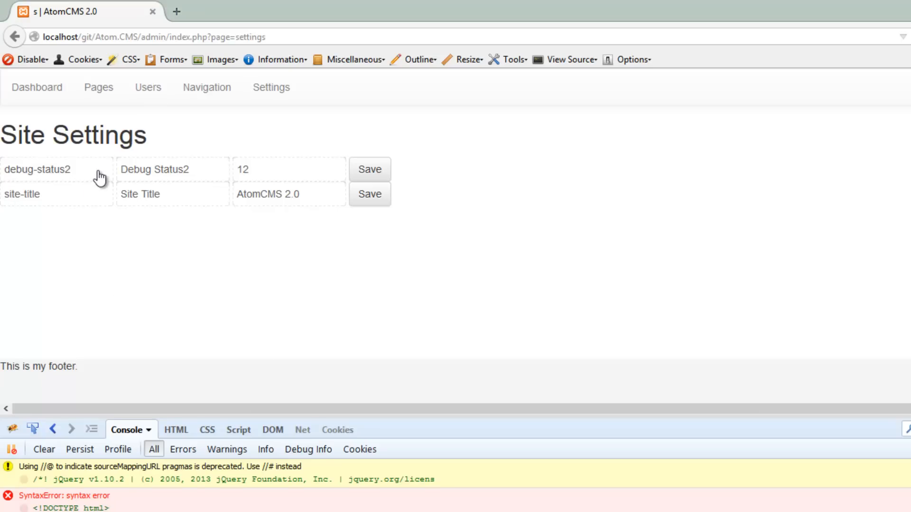
{"action": "mouse_move", "coordinate": [174, 382]}
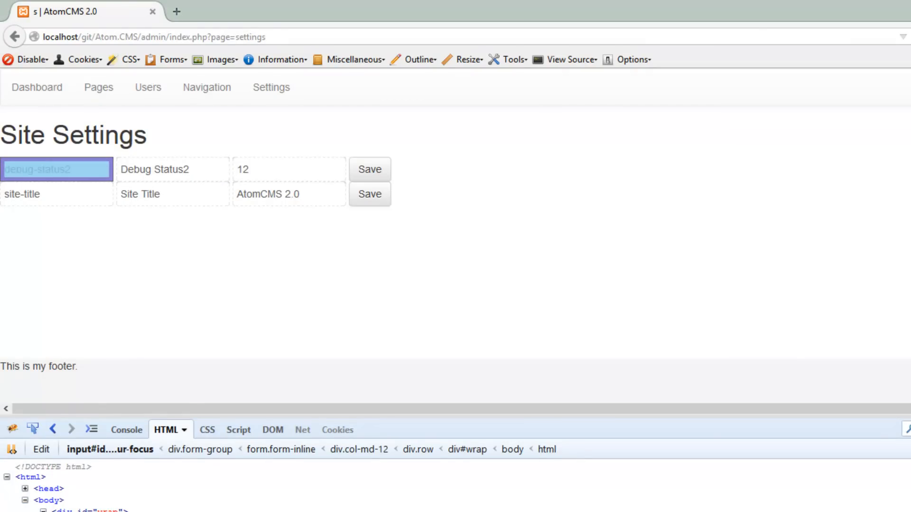
Inspect the markup of the debug-status2 id input in Firebug's HTML panel.
{"action": "left_click", "coordinate": [296, 404]}
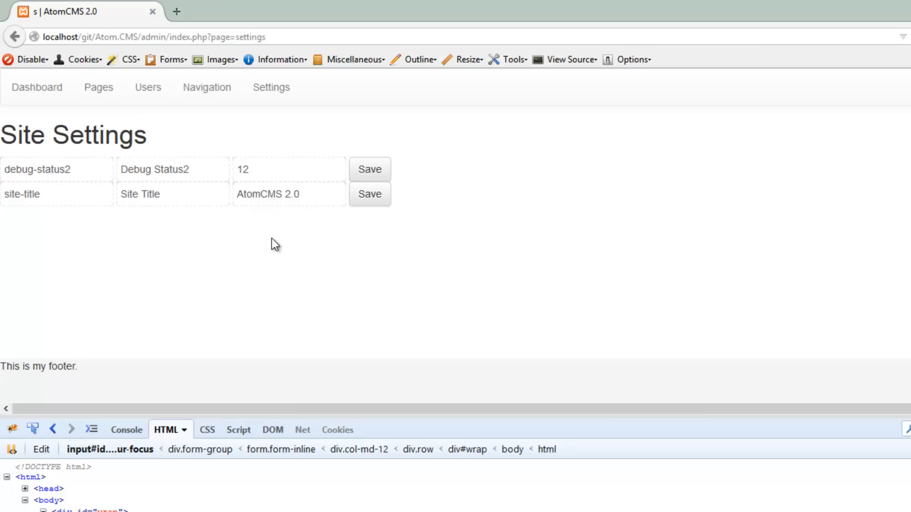
{"action": "mouse_move", "coordinate": [262, 341]}
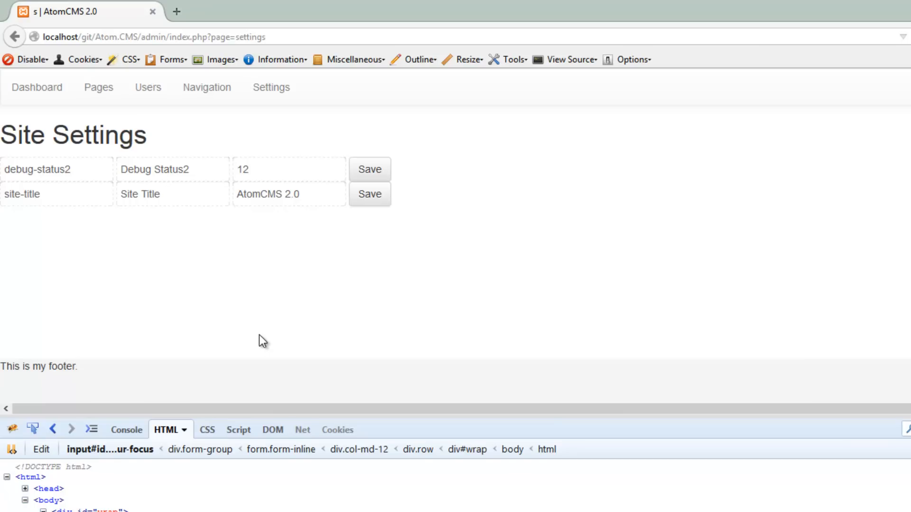
{"action": "mouse_move", "coordinate": [194, 307]}
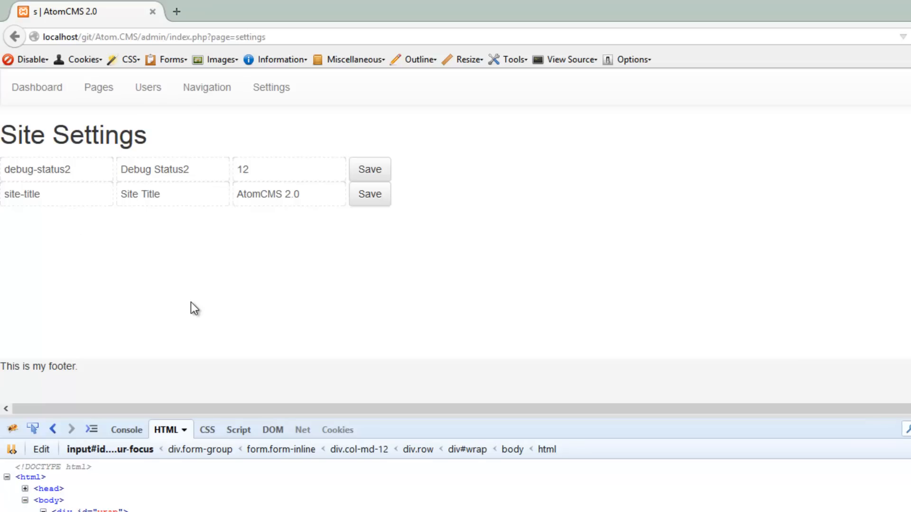
{"action": "mouse_move", "coordinate": [144, 183]}
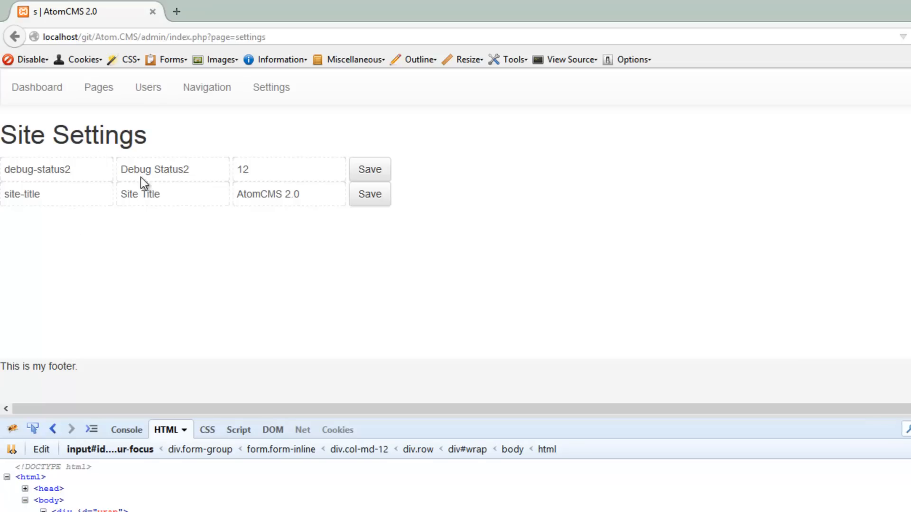
{"action": "mouse_move", "coordinate": [77, 192]}
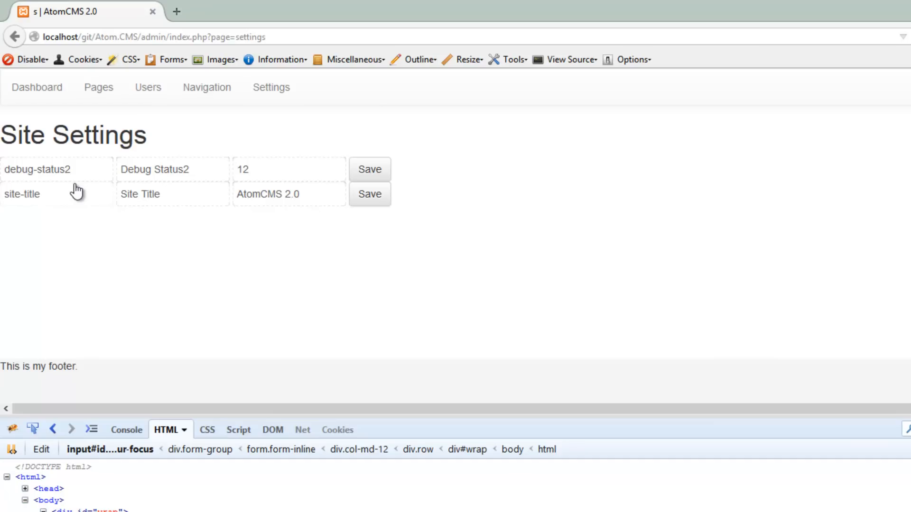
{"action": "mouse_move", "coordinate": [84, 191]}
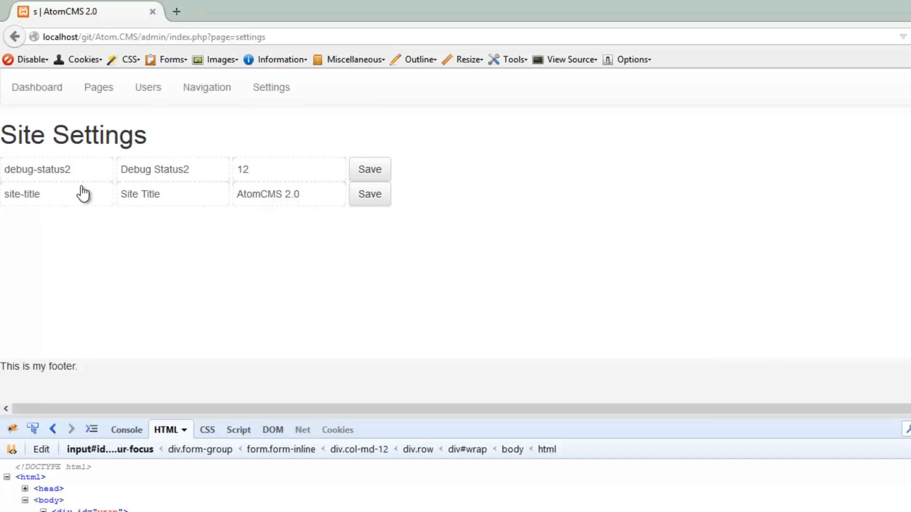
{"action": "mouse_move", "coordinate": [257, 340]}
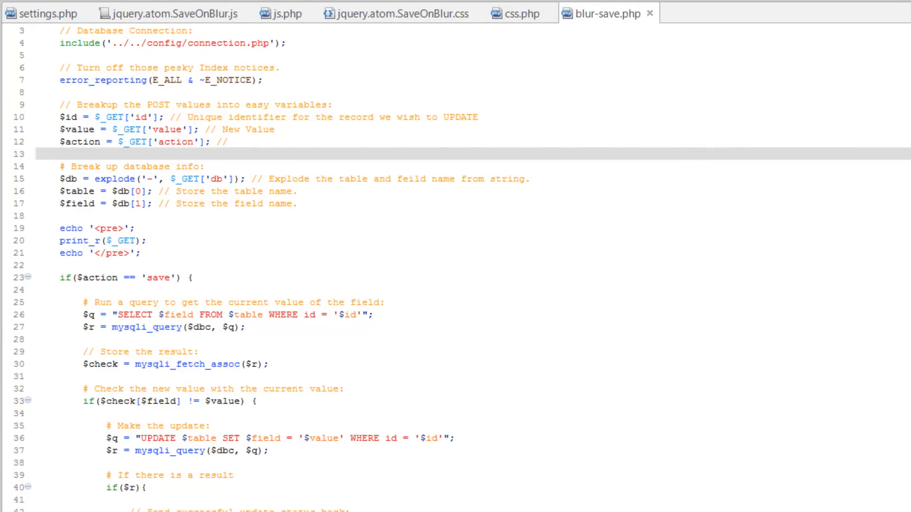
Replace the blur-save class on the id input in settings.php line 21 with disabled.
{"action": "left_click", "coordinate": [35, 12]}
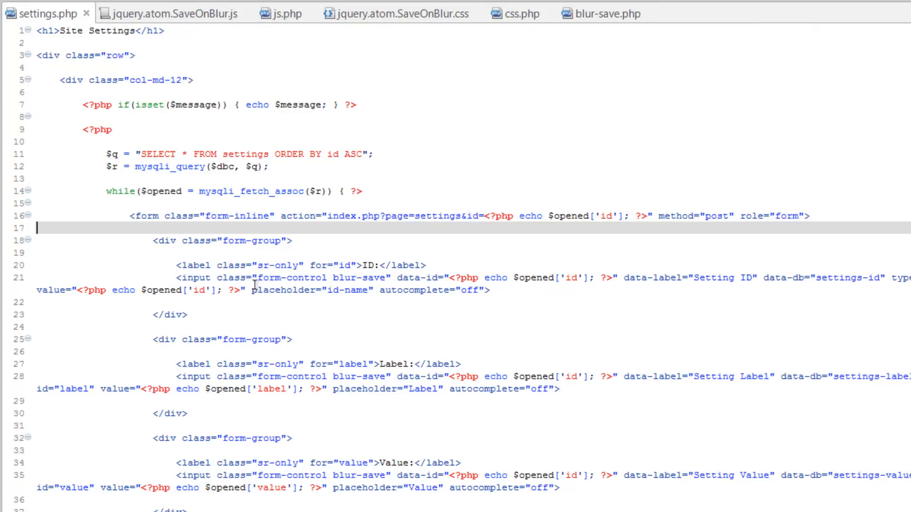
{"action": "mouse_move", "coordinate": [392, 277]}
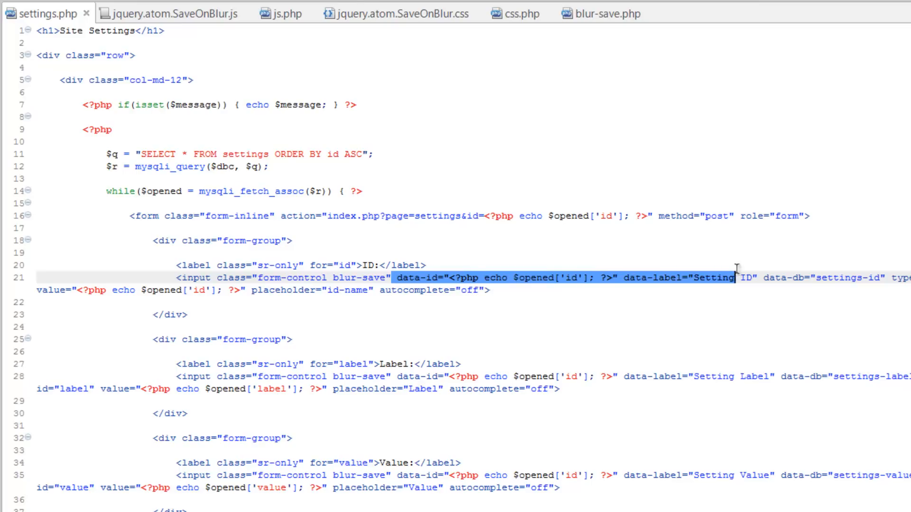
{"action": "left_click", "coordinate": [505, 277]}
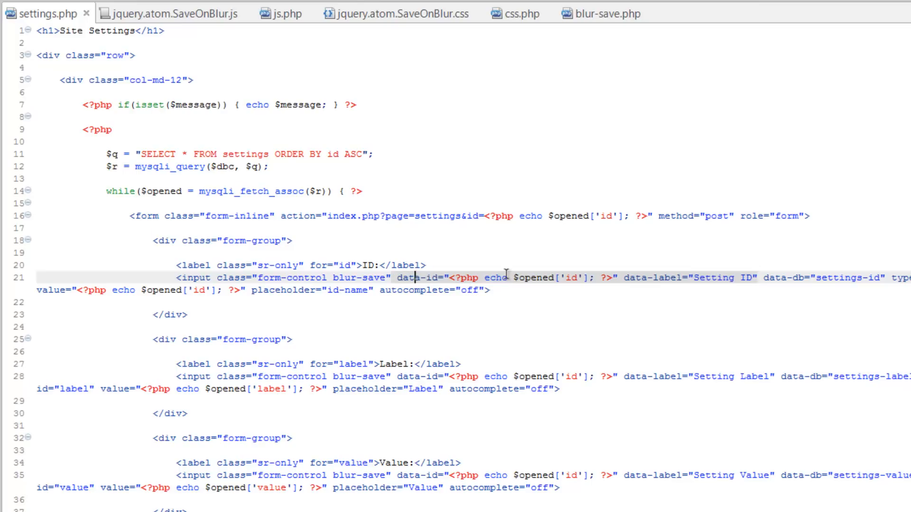
{"action": "mouse_move", "coordinate": [327, 278]}
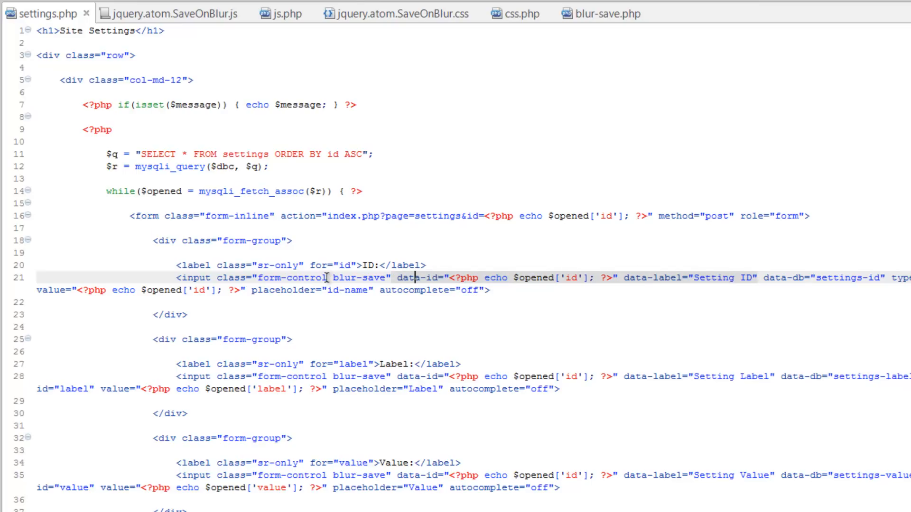
{"action": "double_click", "coordinate": [359, 278]}
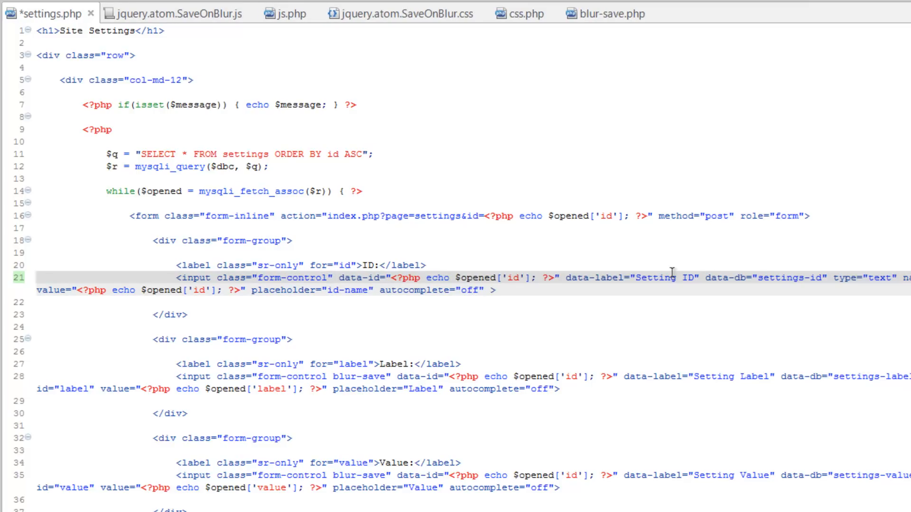
{"action": "type", "text": "disabled"}
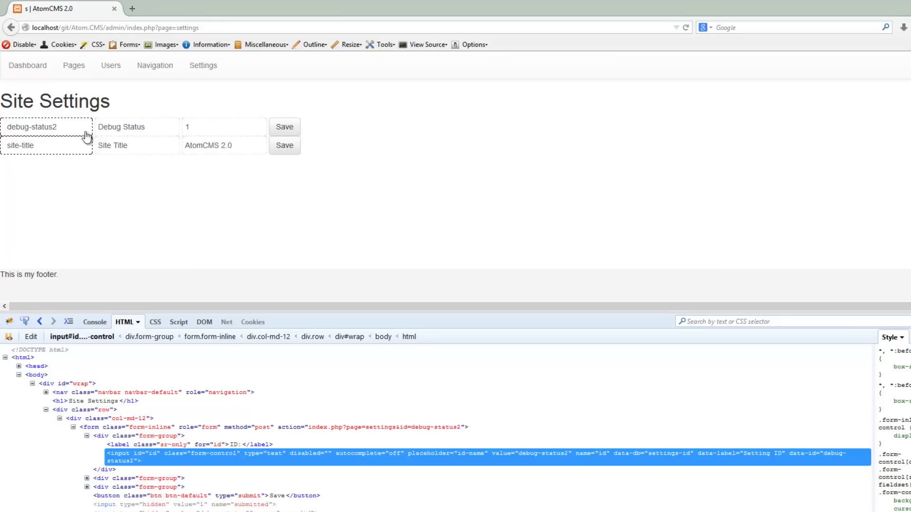
{"action": "mouse_move", "coordinate": [83, 251]}
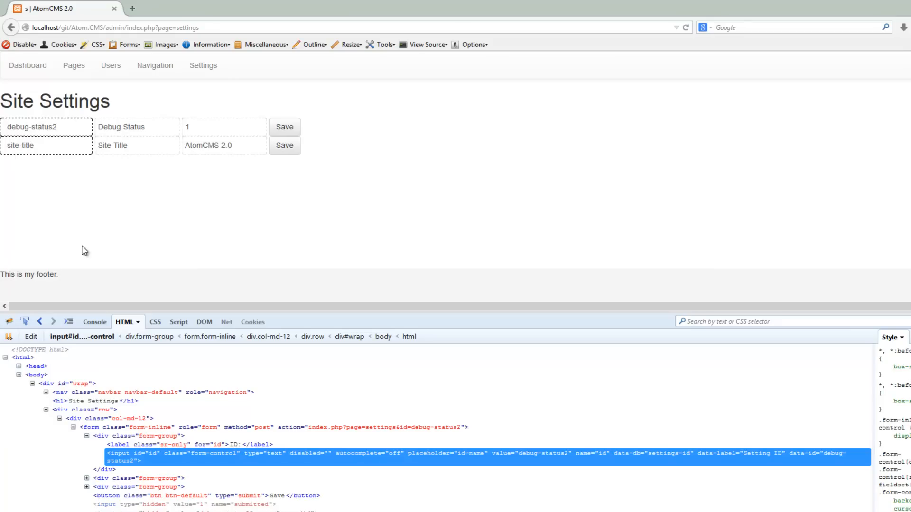
Switch over to phpMyAdmin's settings table after checking the disabled id field.
{"action": "key", "text": "alt+tab"}
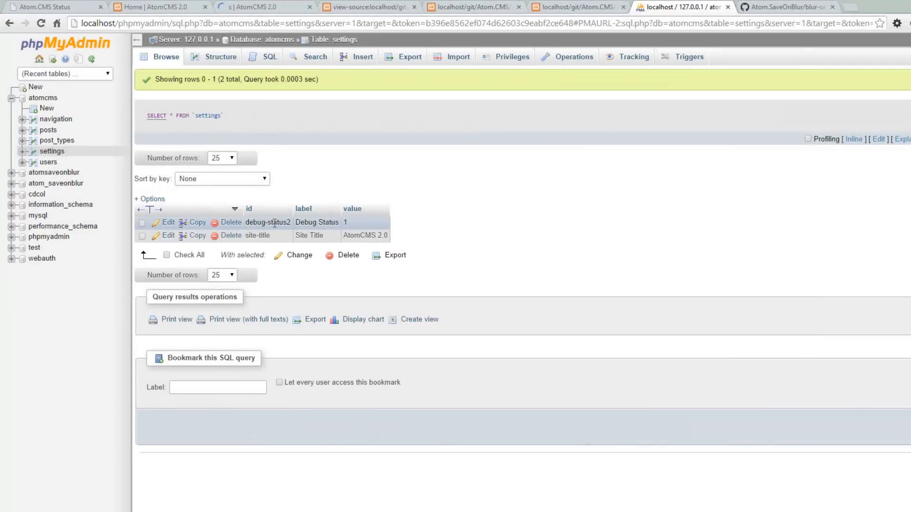
Change the debug-status2 row's id to debug-status, save with Go, and check Site Settings.
{"action": "left_click", "coordinate": [169, 222]}
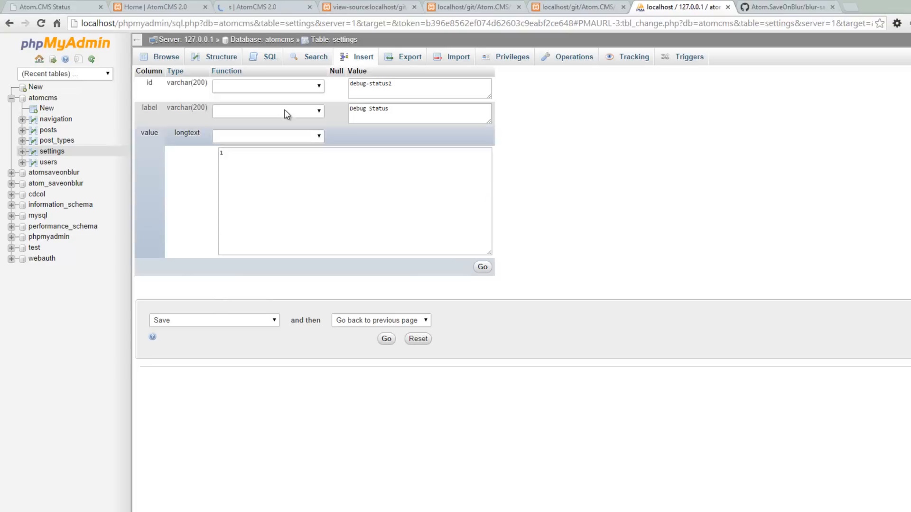
{"action": "left_click", "coordinate": [419, 83]}
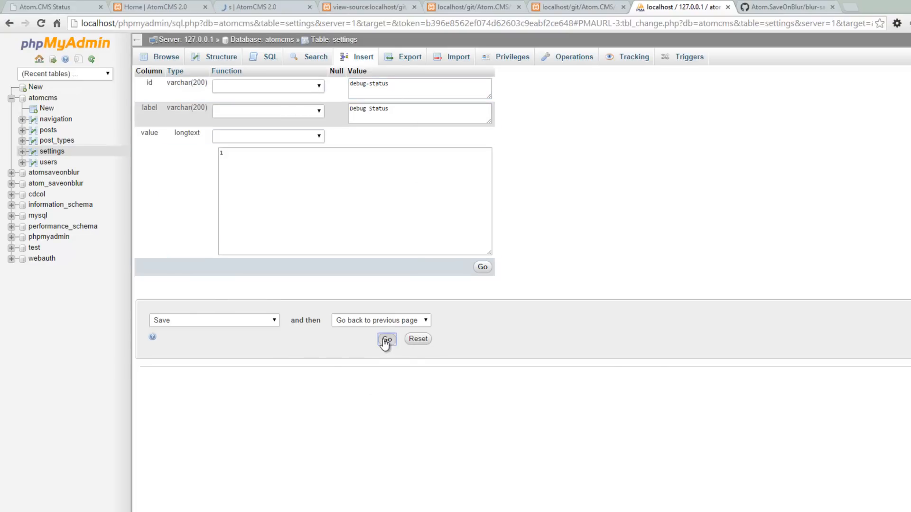
{"action": "left_click", "coordinate": [386, 339]}
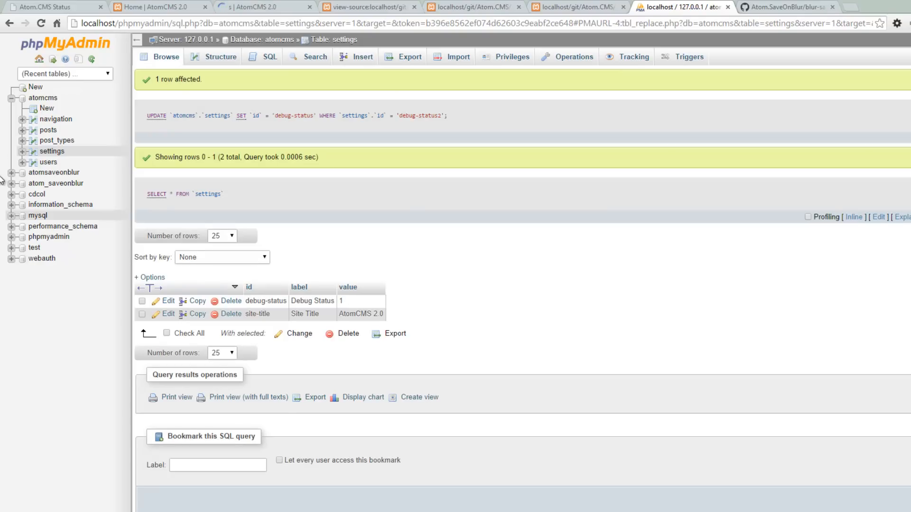
{"action": "left_click", "coordinate": [262, 7]}
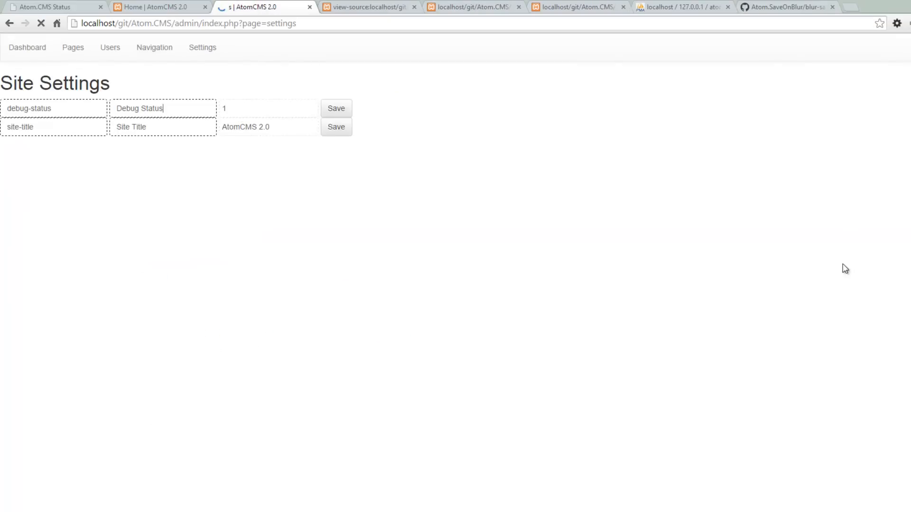